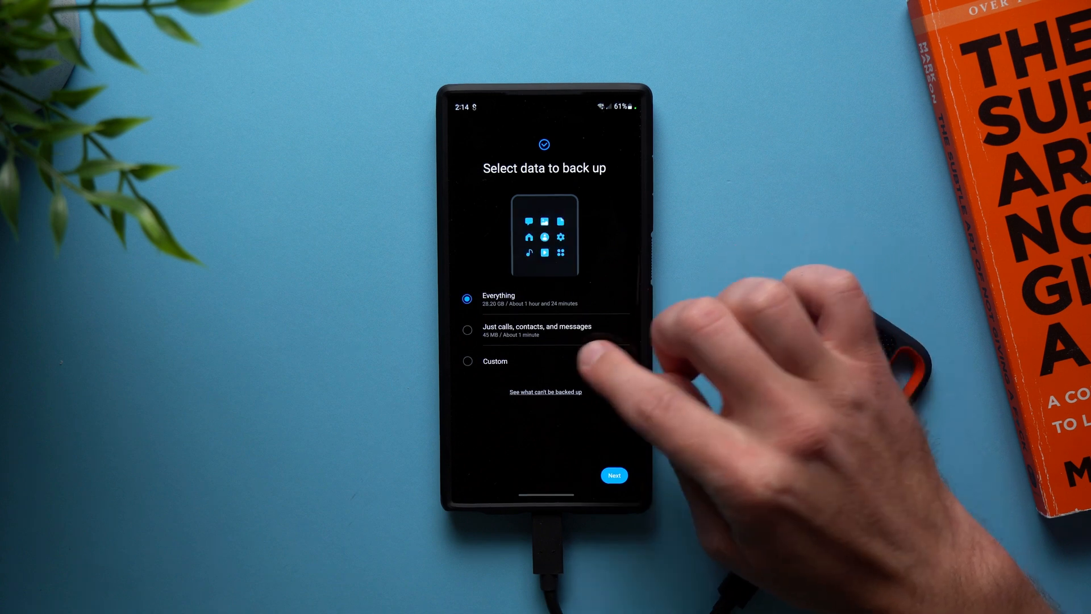
Step: Choose a custom backup set and deselect all apps so only Sound Assistant and Samsung Health remain
click(467, 360)
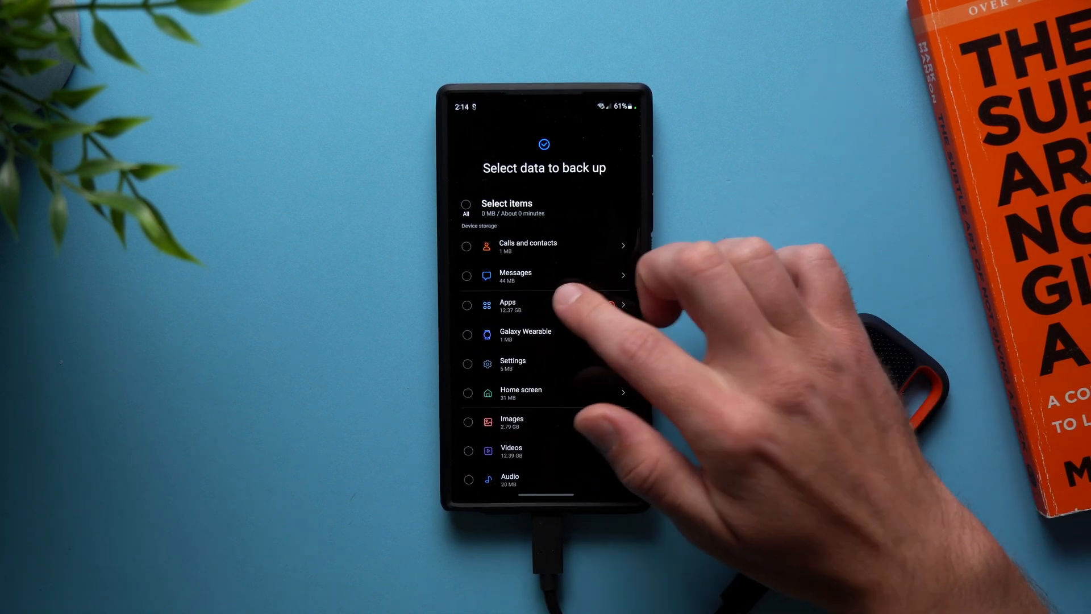
click(547, 306)
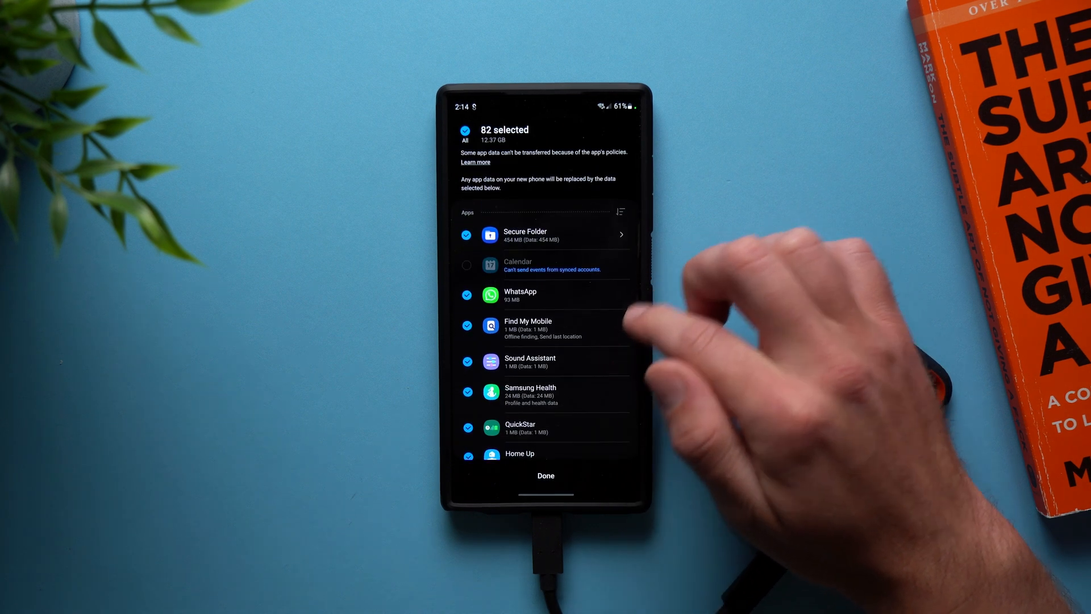
click(465, 135)
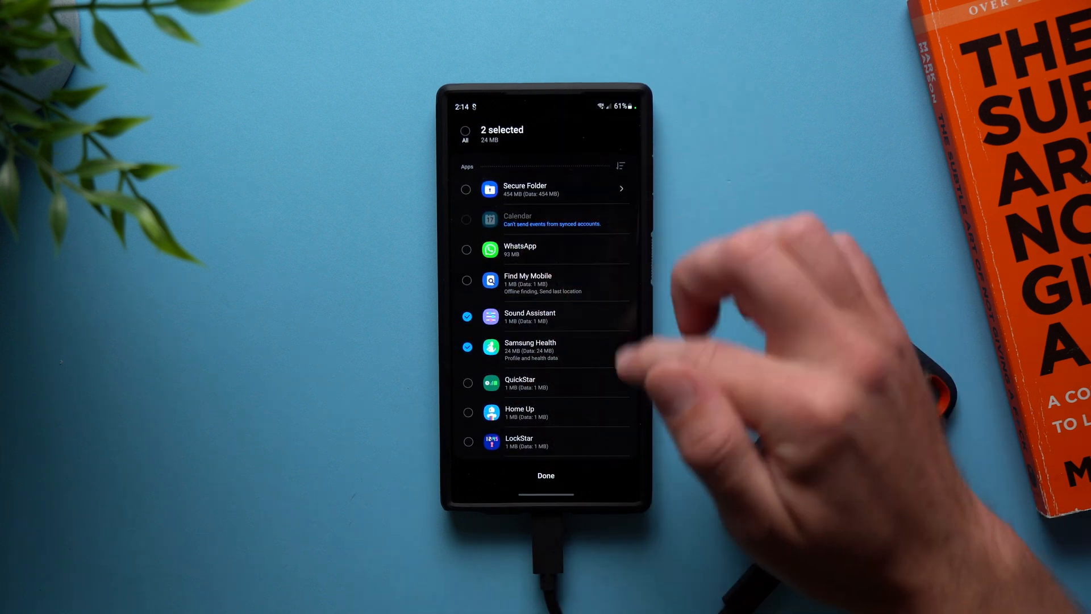
click(546, 475)
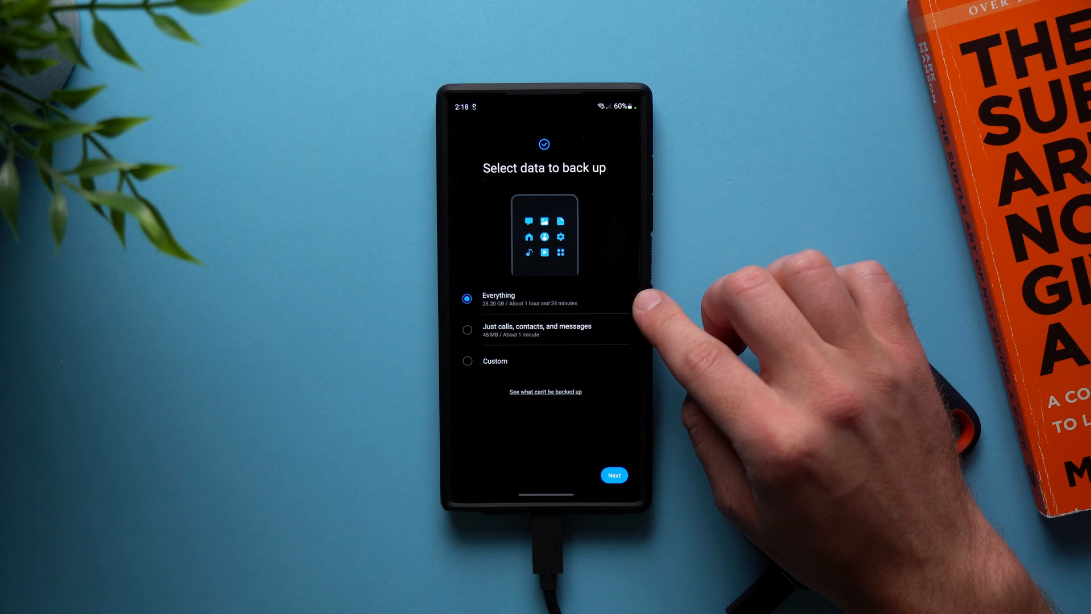
mouse_move(627, 321)
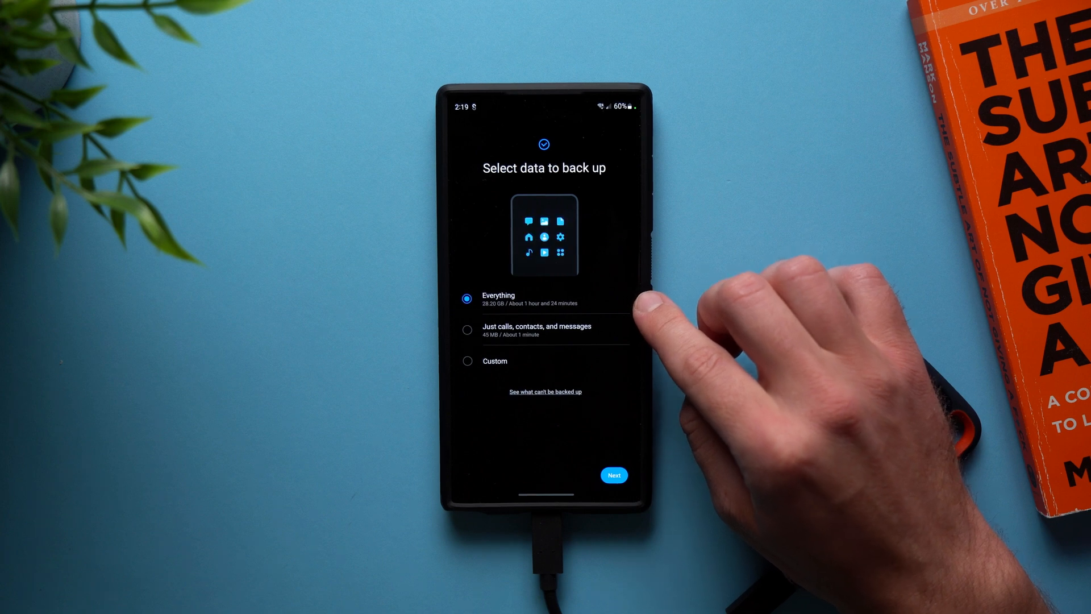
Step: Select 'Just calls, contacts, and messages' and start the backup to USB storage
click(467, 330)
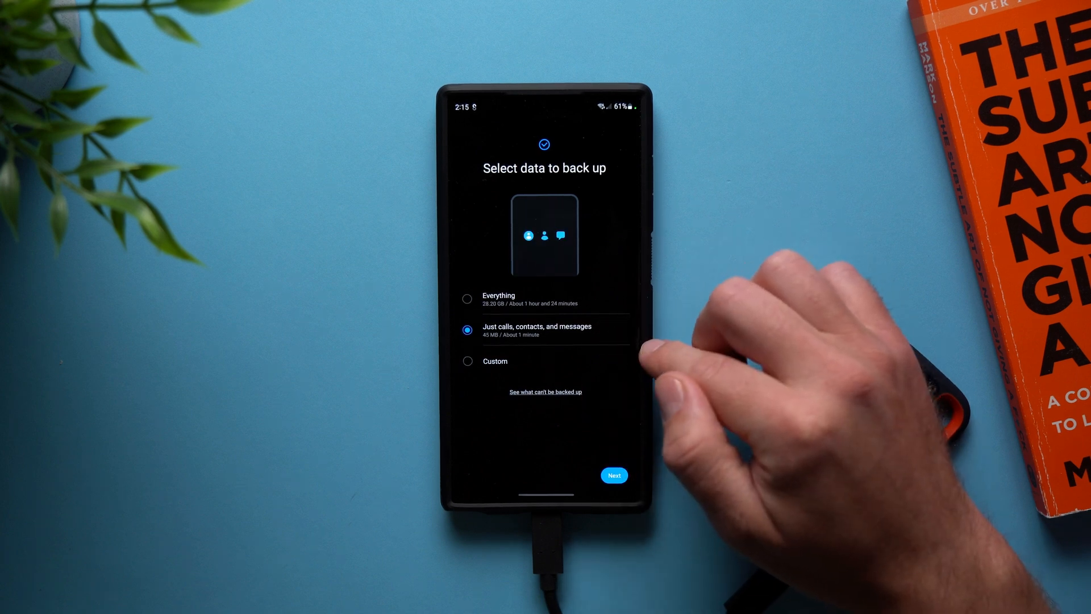
click(613, 475)
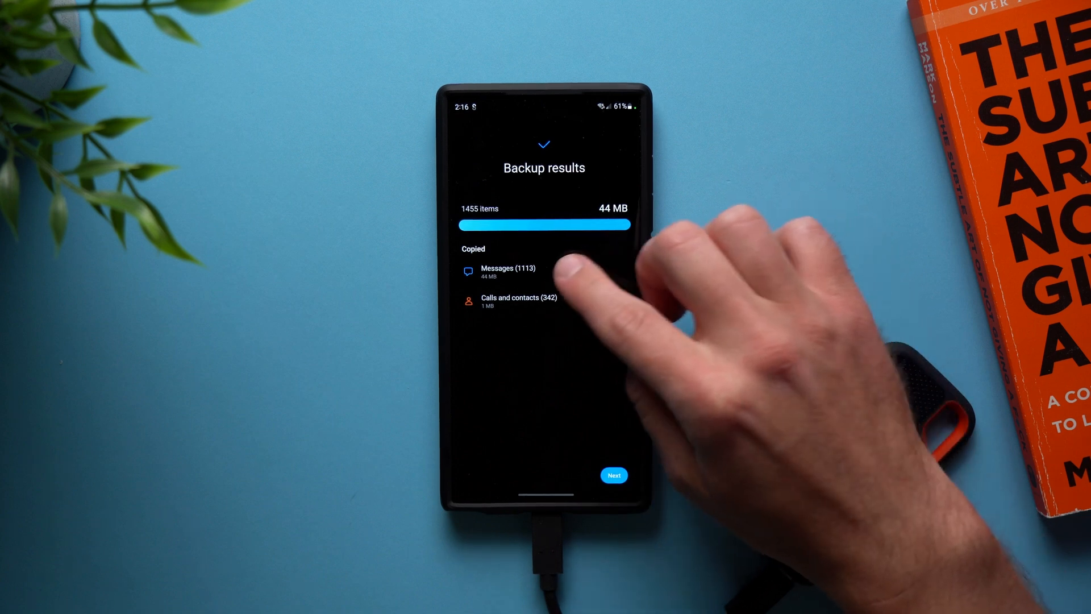
Step: Continue past the backup results listing Messages and Calls and contacts (1455 items, 44 MB)
click(613, 475)
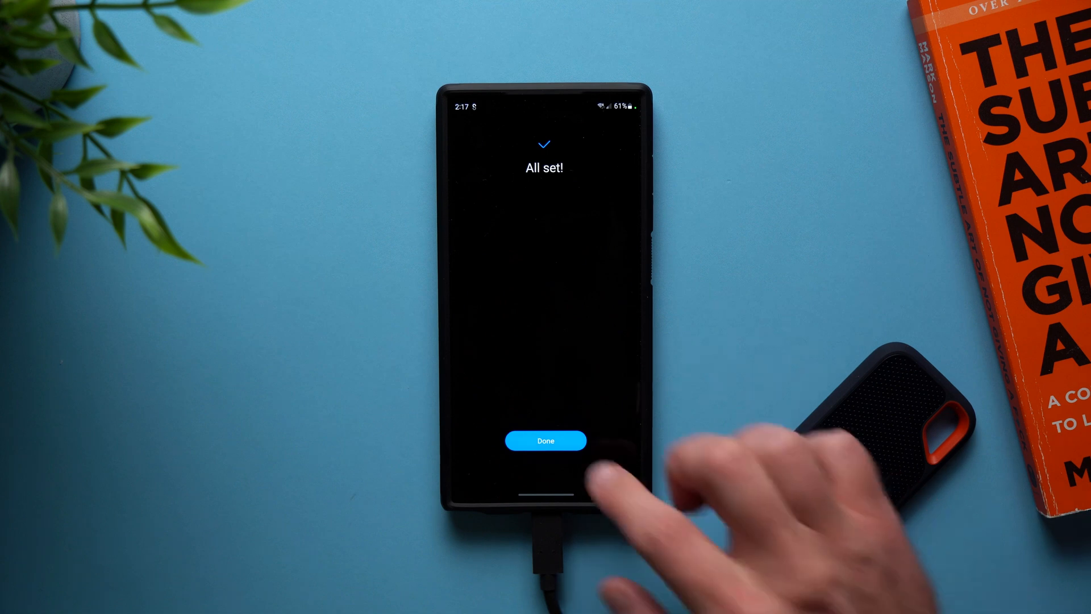
Step: Finish on the All set screen and return from Accounts and backup to the main Settings list
click(545, 441)
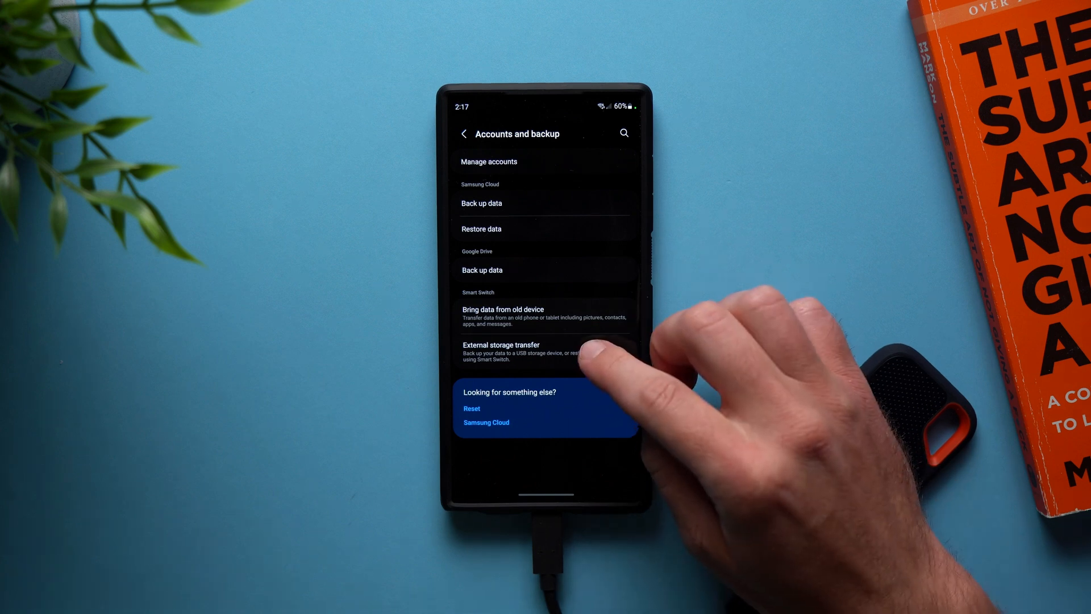
click(500, 351)
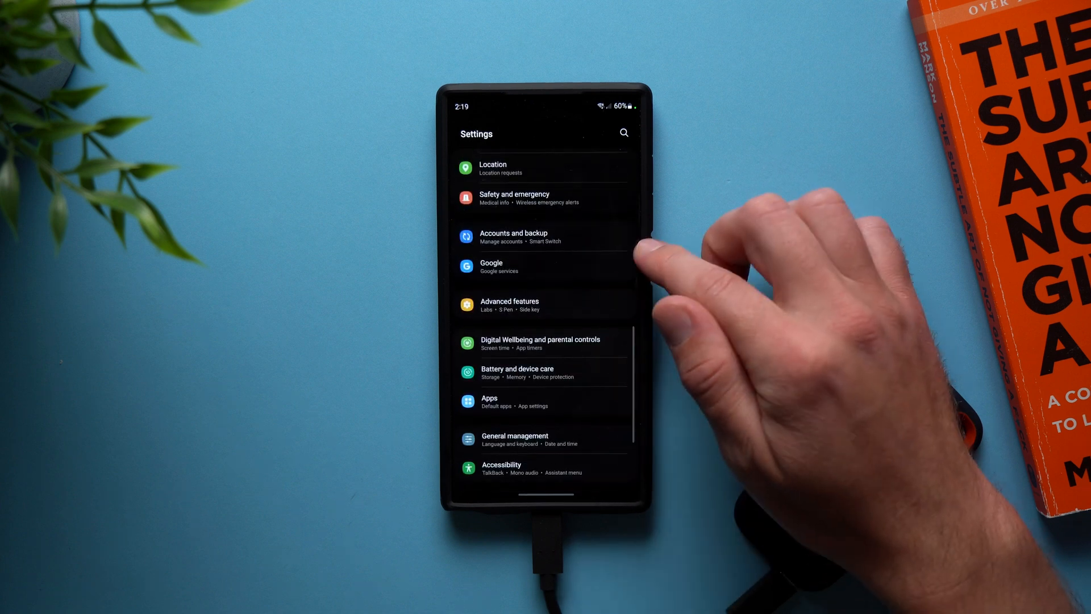
Step: Go through Accounts and backup to External storage transfer and its Restore from USB storage list
click(513, 237)
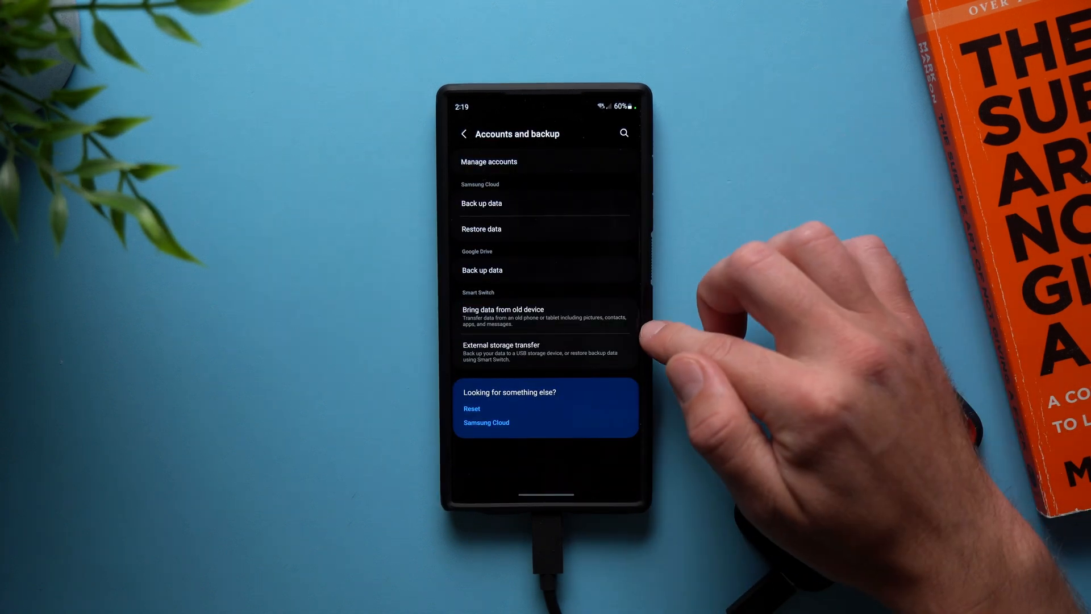
click(500, 351)
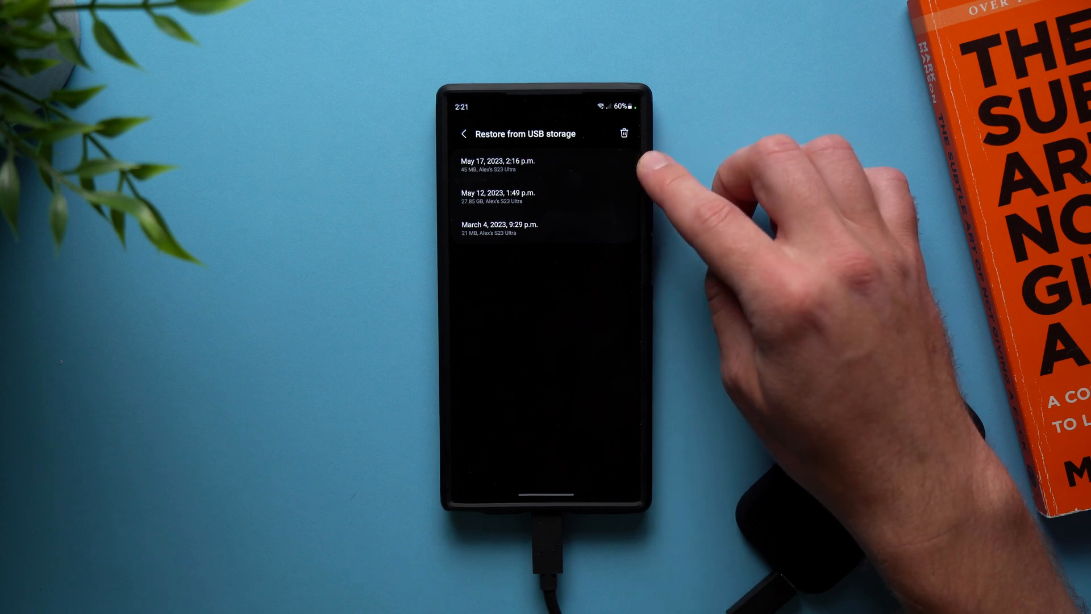
mouse_move(661, 203)
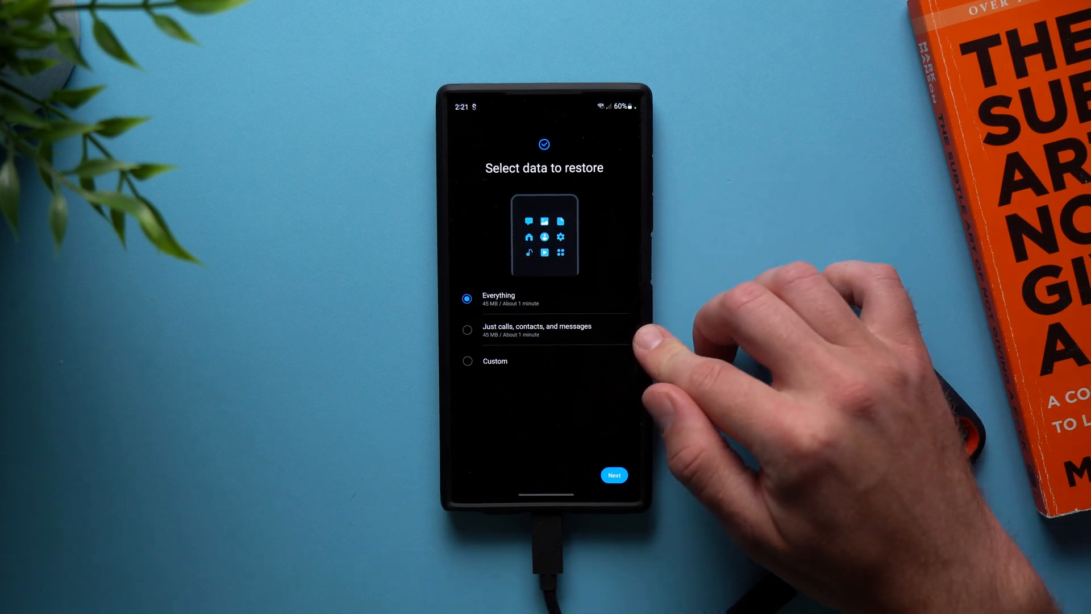
Step: Pick the 45 MB USB backup and start restoring Everything onto the phone
click(468, 360)
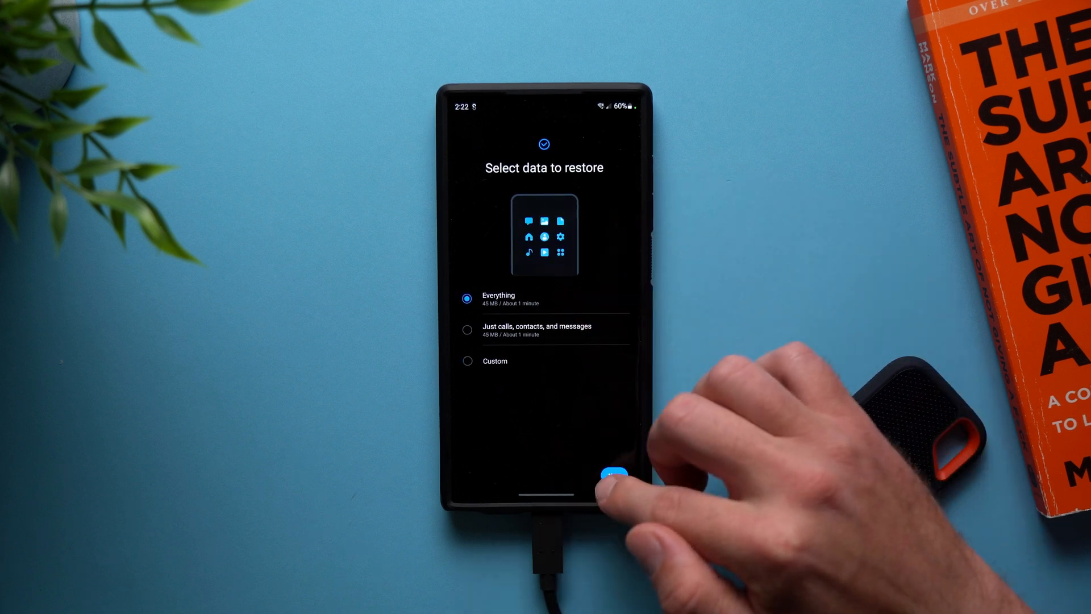
click(611, 474)
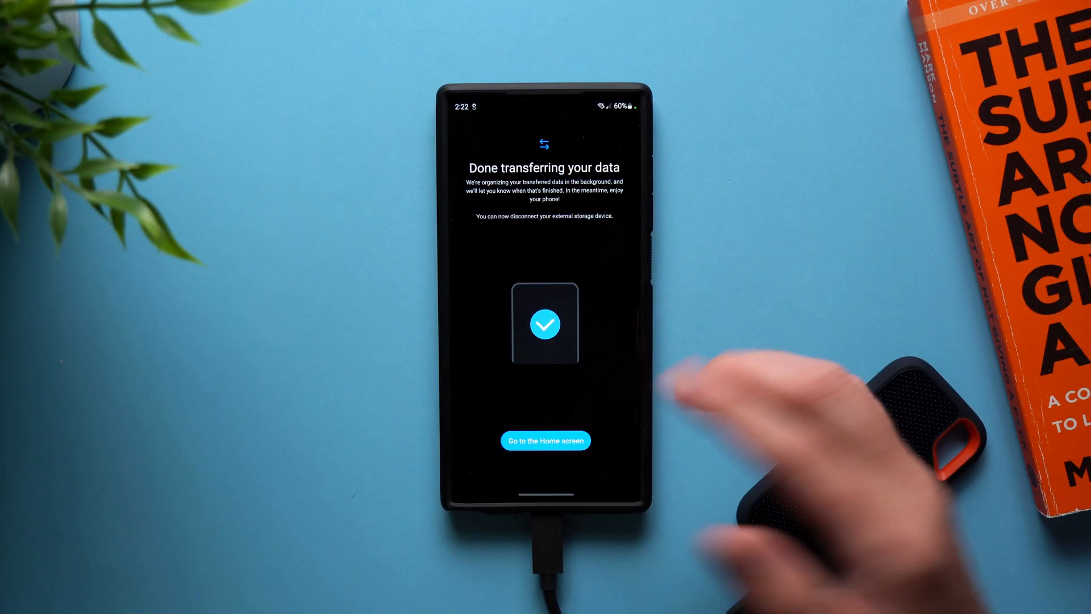
Step: Leave the Done transferring your data screen via 'Go to the Home screen'
click(545, 440)
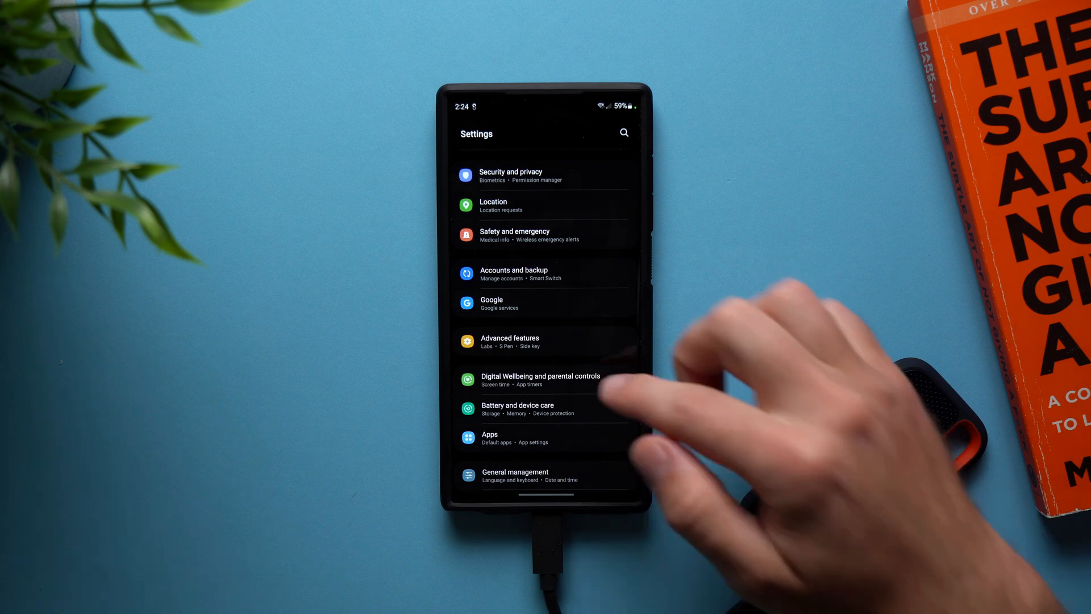
Step: Return through Accounts and backup to External storage transfer, listing the May 17, 2023 USB backup
scroll(up, 3)
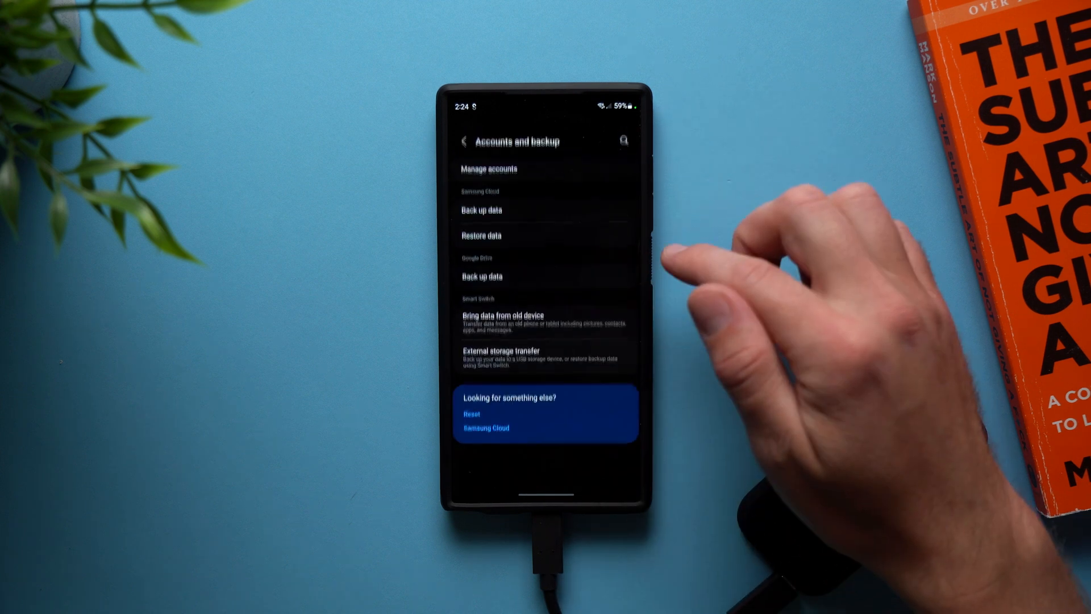
click(501, 352)
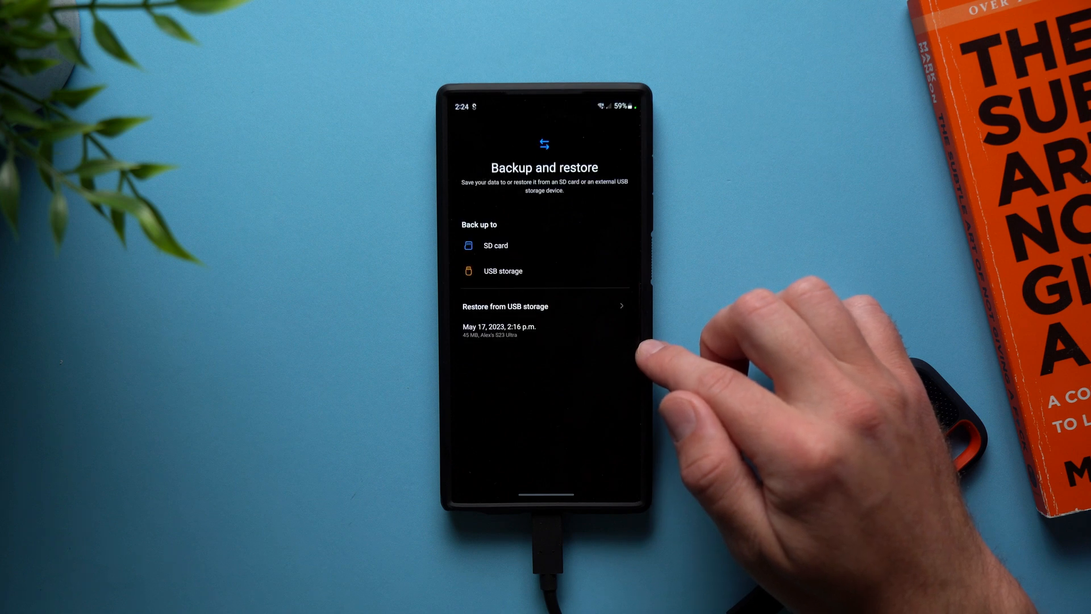